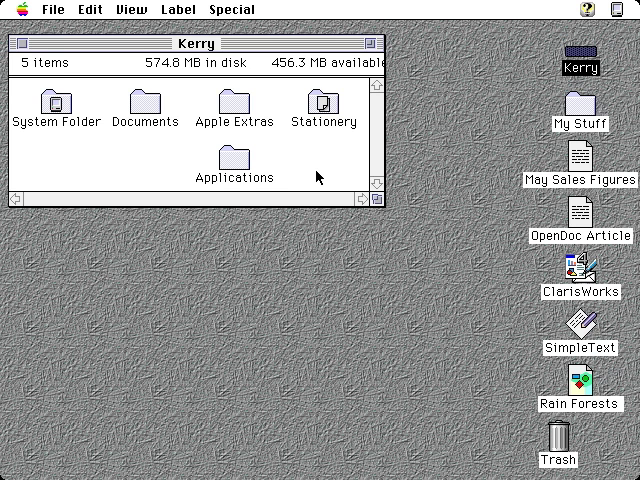
Step: Open the Stationery folder in the Kerry disk window
{"action": "left_click", "coordinate": [322, 108]}
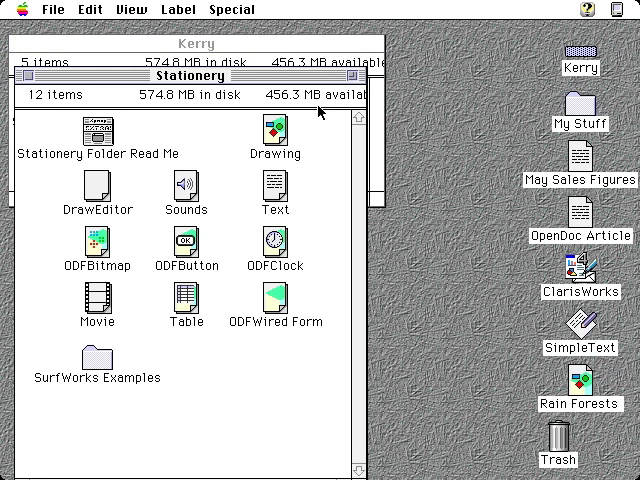
{"action": "mouse_move", "coordinate": [310, 324]}
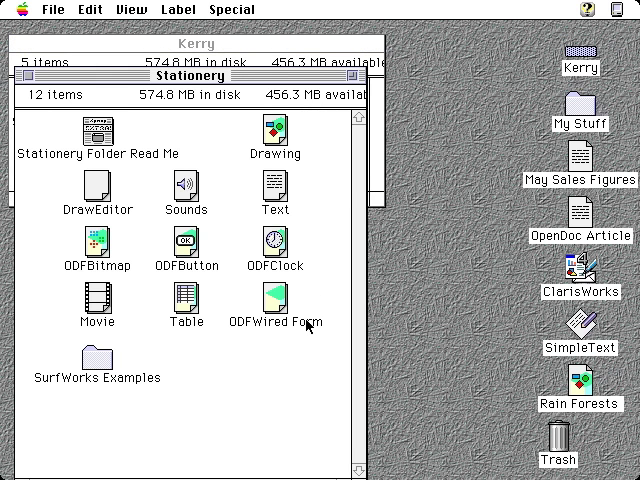
{"action": "mouse_move", "coordinate": [274, 352]}
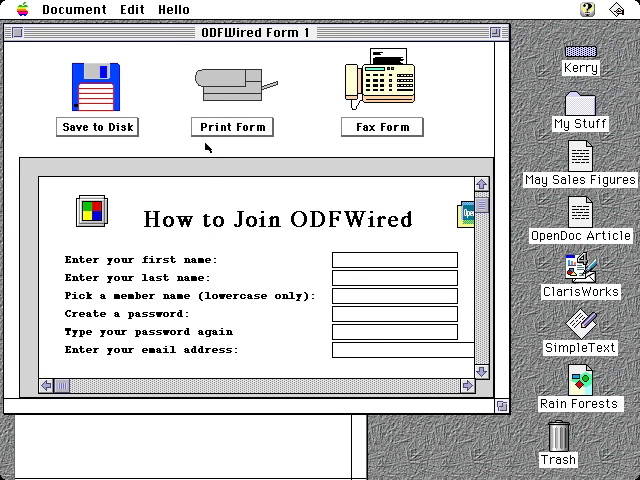
{"action": "mouse_move", "coordinate": [352, 54]}
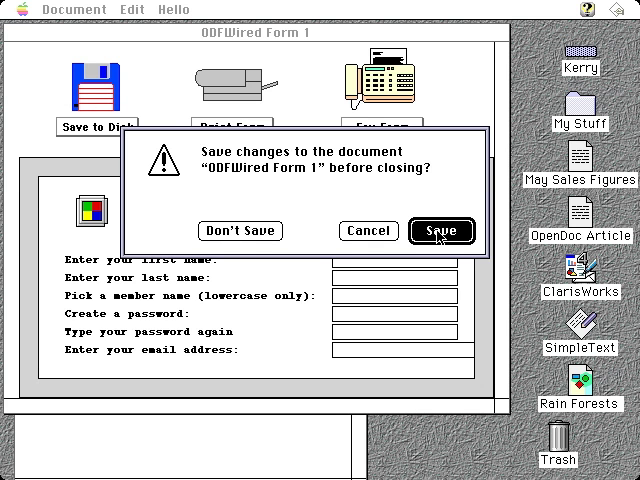
Step: Cancel the save-changes prompt so ODFWired Form 1 stays open
{"action": "left_click", "coordinate": [440, 232]}
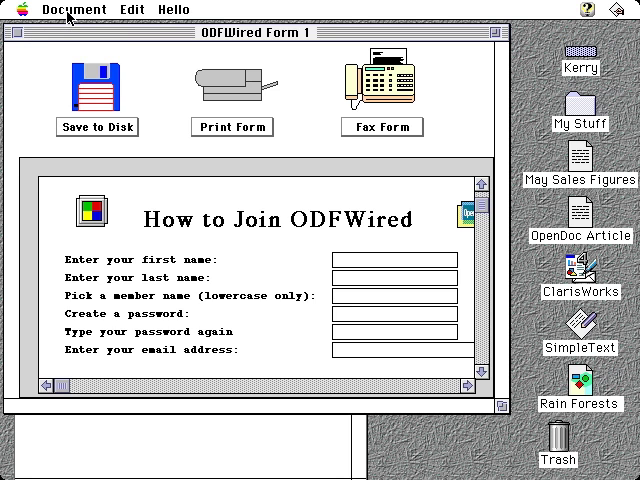
Step: Save a copy of the form as stationery named 'My Form' via Document > Save a Copy
{"action": "left_click", "coordinate": [74, 8]}
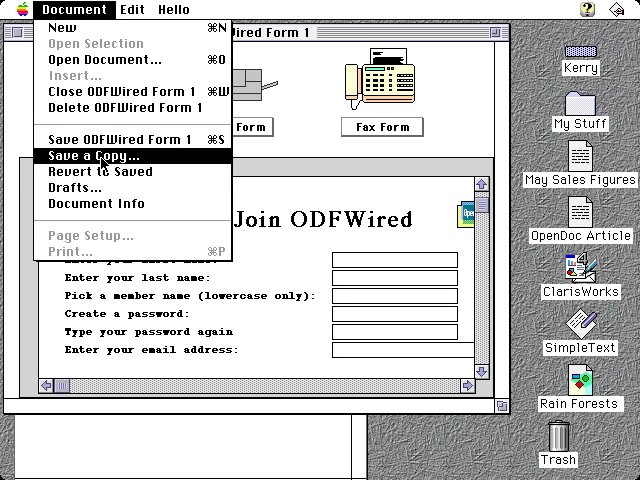
{"action": "left_click", "coordinate": [88, 156]}
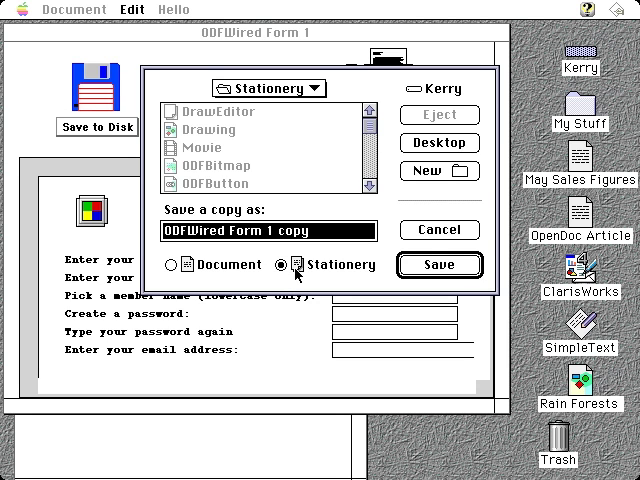
{"action": "type", "text": "My"}
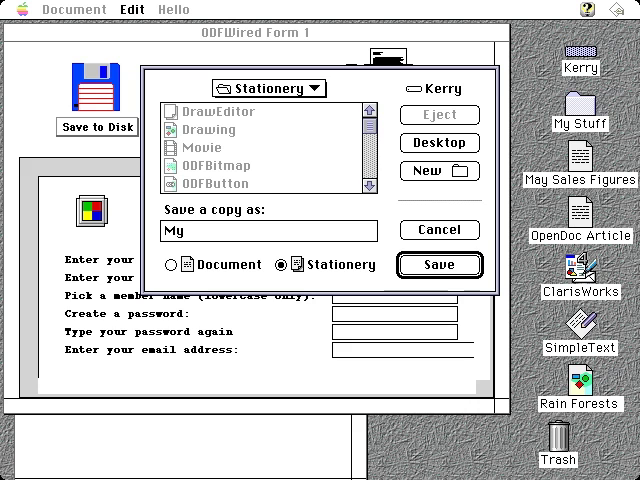
{"action": "type", "text": "Form"}
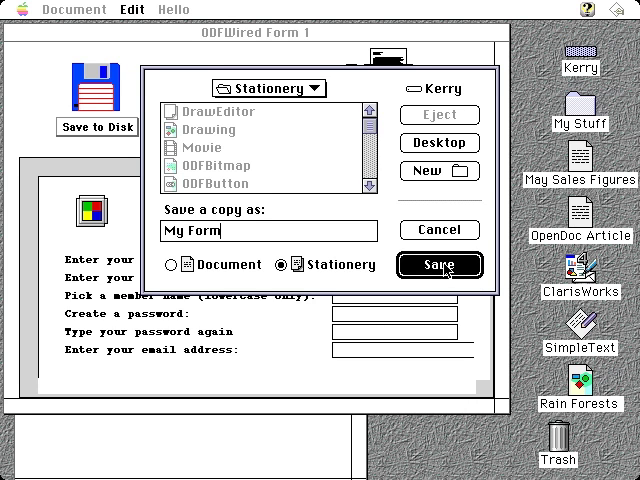
{"action": "left_click", "coordinate": [438, 264]}
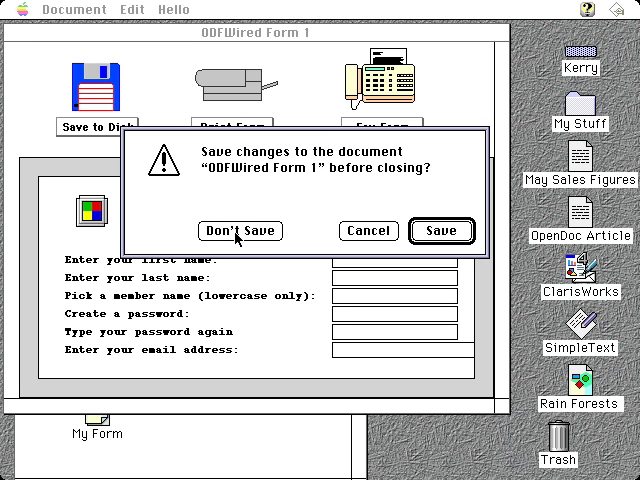
Step: Close ODFWired Form 1 without saving, leaving My Form in the Stationery folder
{"action": "left_click", "coordinate": [240, 232]}
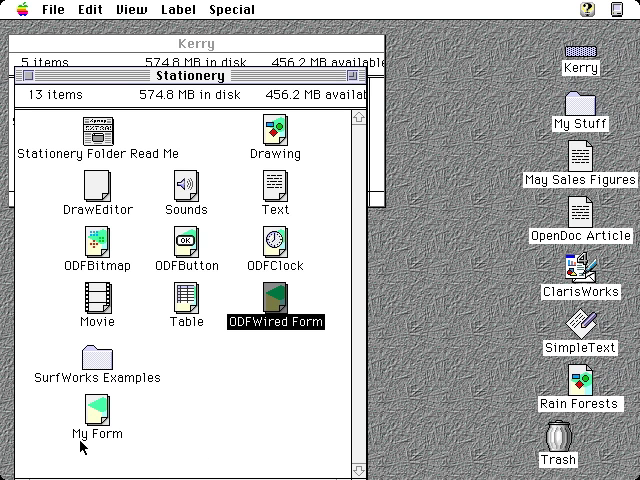
{"action": "mouse_move", "coordinate": [122, 446]}
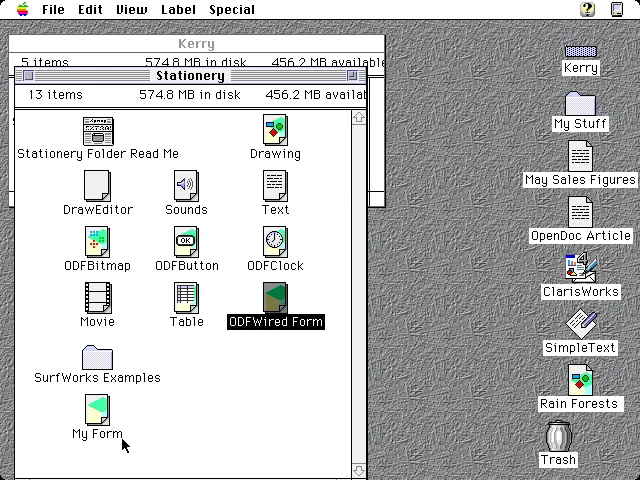